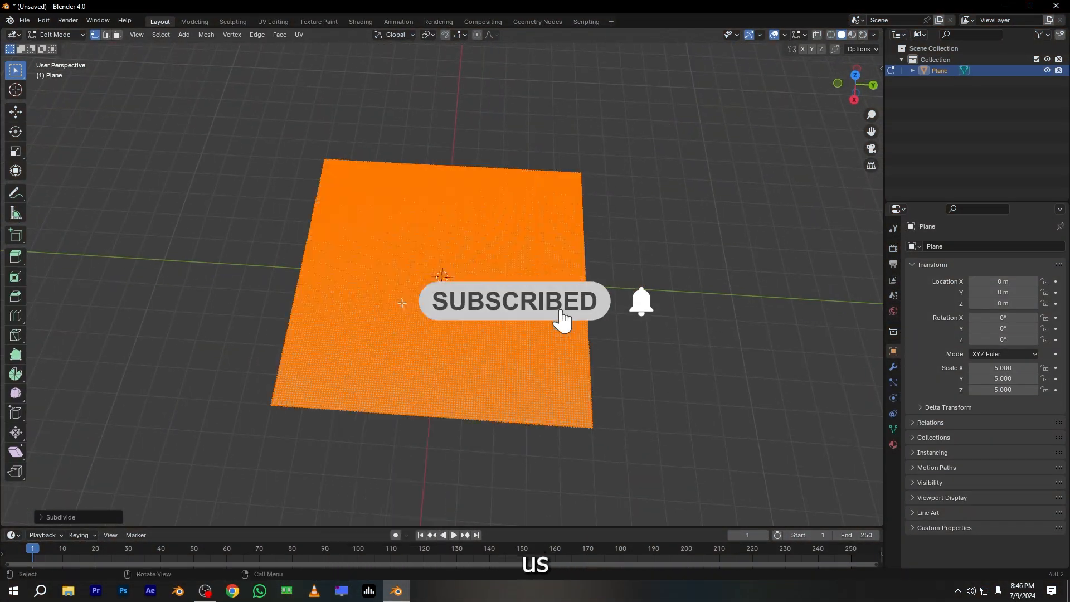
- Leave Edit Mode on the subdivided plane and tune the Displace strength for bumpy terrain
key("Tab")
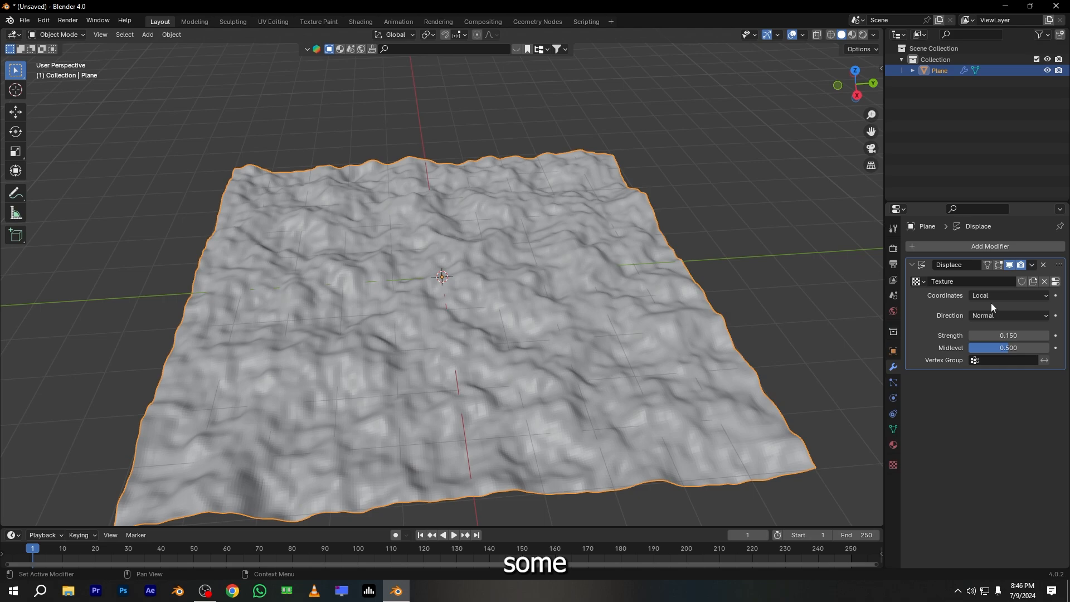
left_click_drag(1009, 336, 977, 336)
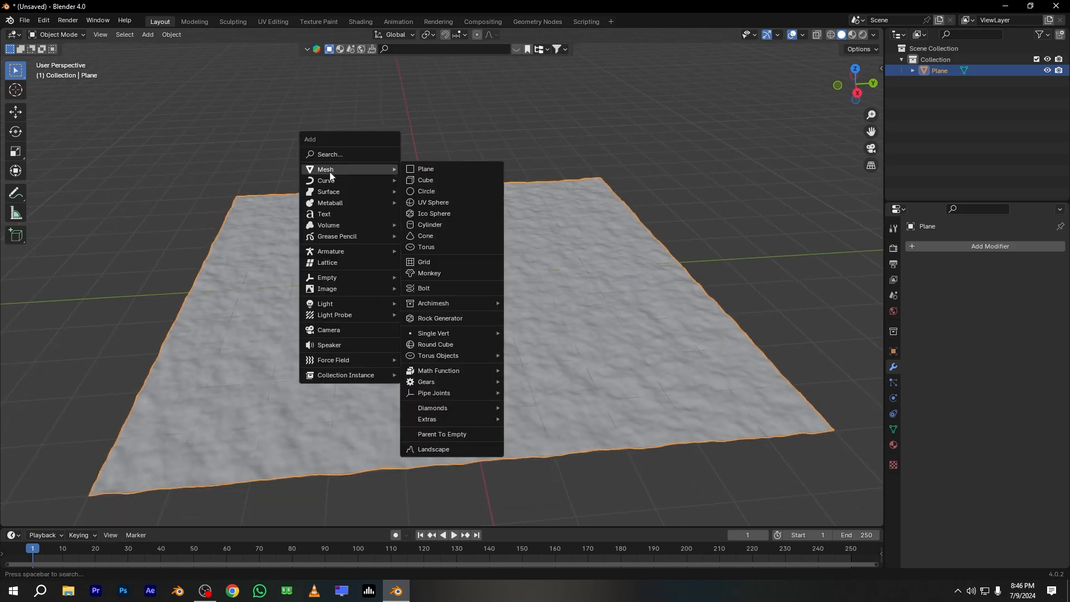
- Add a cube for the house walls and raise a smaller second block beside it
left_click(426, 181)
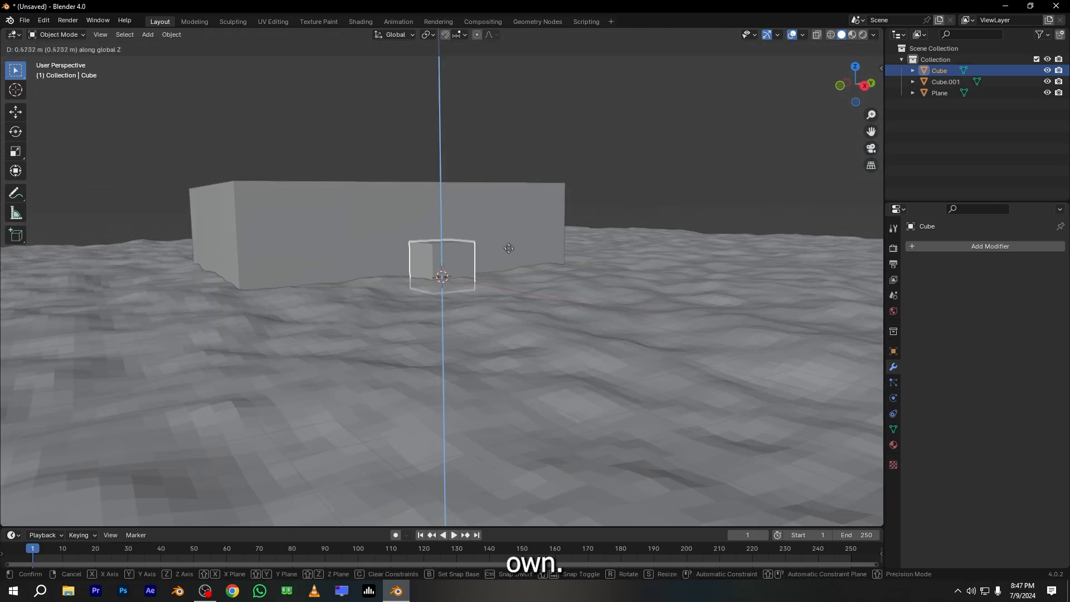
key("Tab")
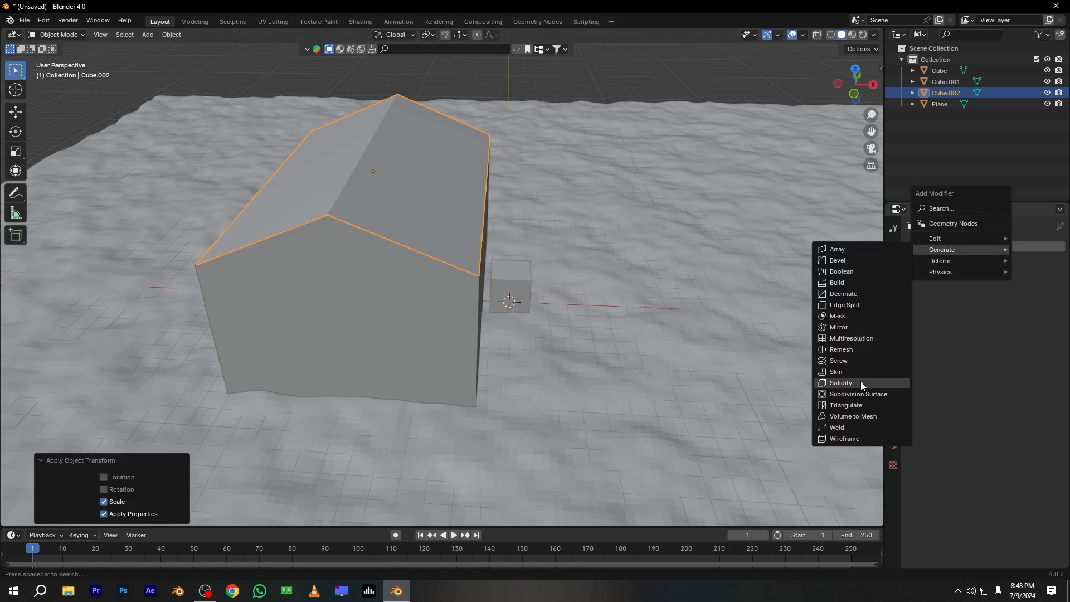
- Add a Solidify modifier to the roof and set its thickness and offset
left_click(841, 382)
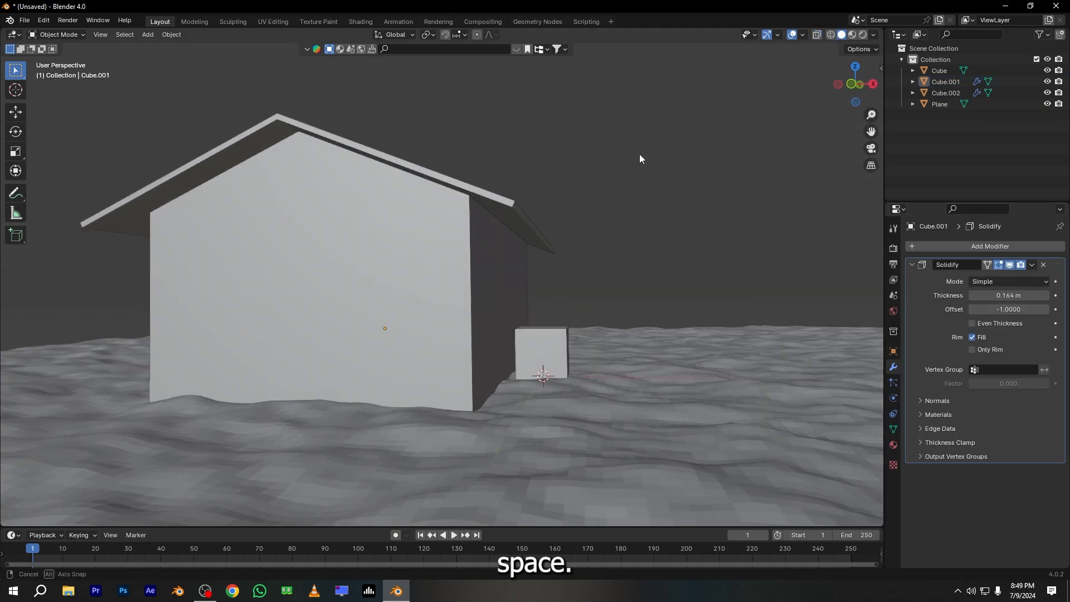
left_click(1031, 266)
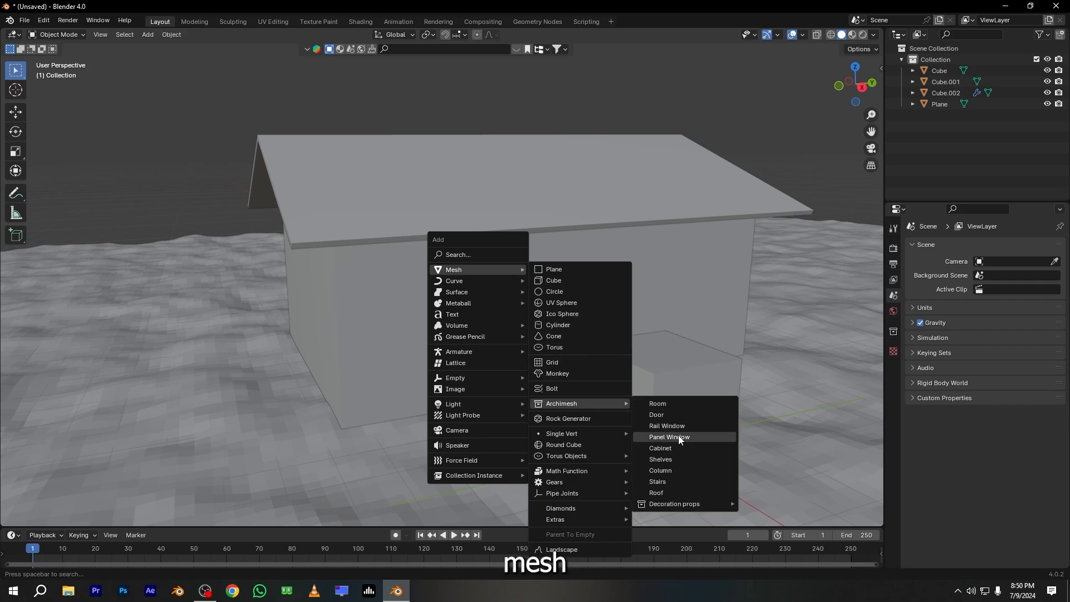
- Add two Archimesh sliding windows to the walls and a cube for a corner post
left_click(668, 437)
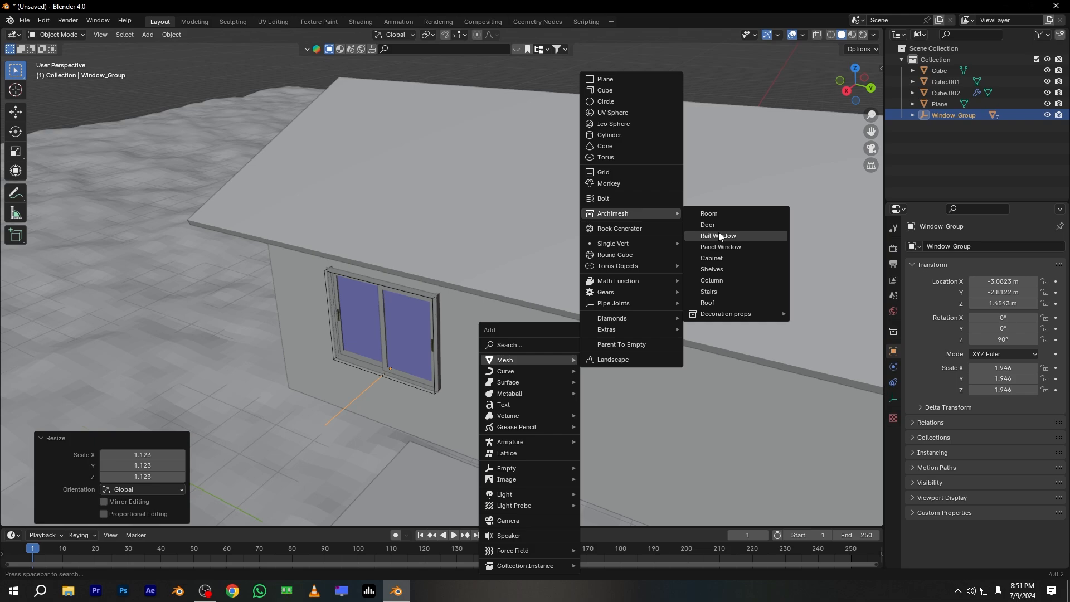
left_click(717, 235)
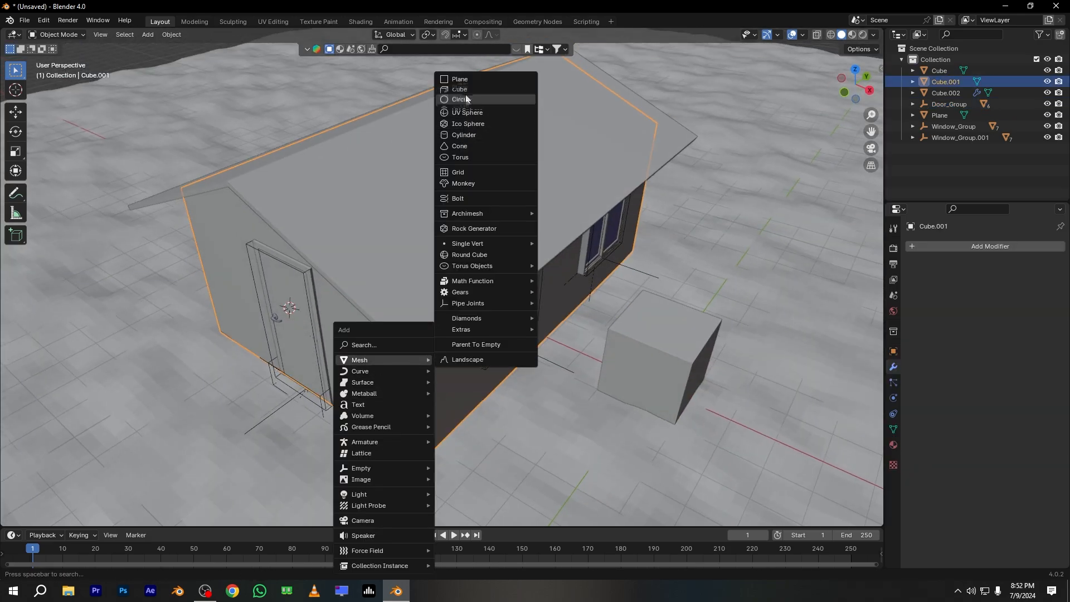
left_click(460, 89)
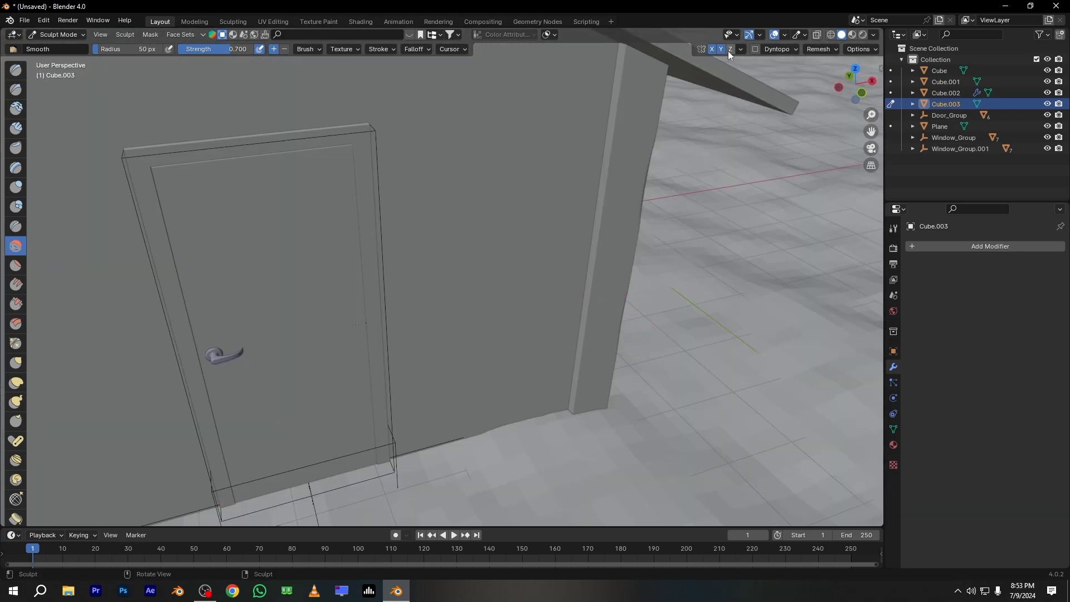
- Sculpt uneven wood-grain detail onto the corner post in Sculpt Mode
left_click_drag(478, 273, 498, 328)
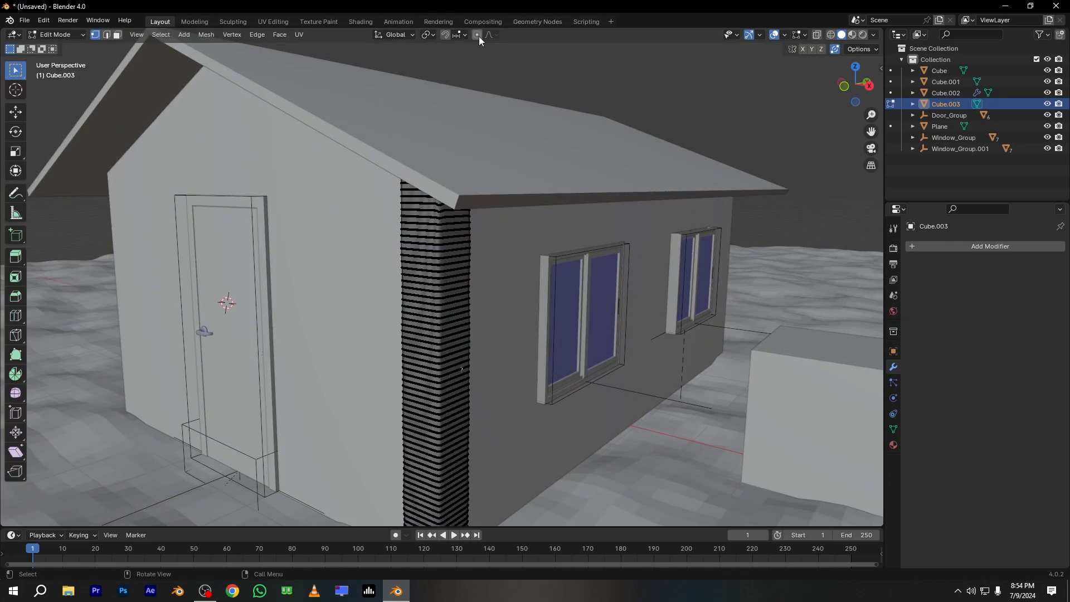
key("g")
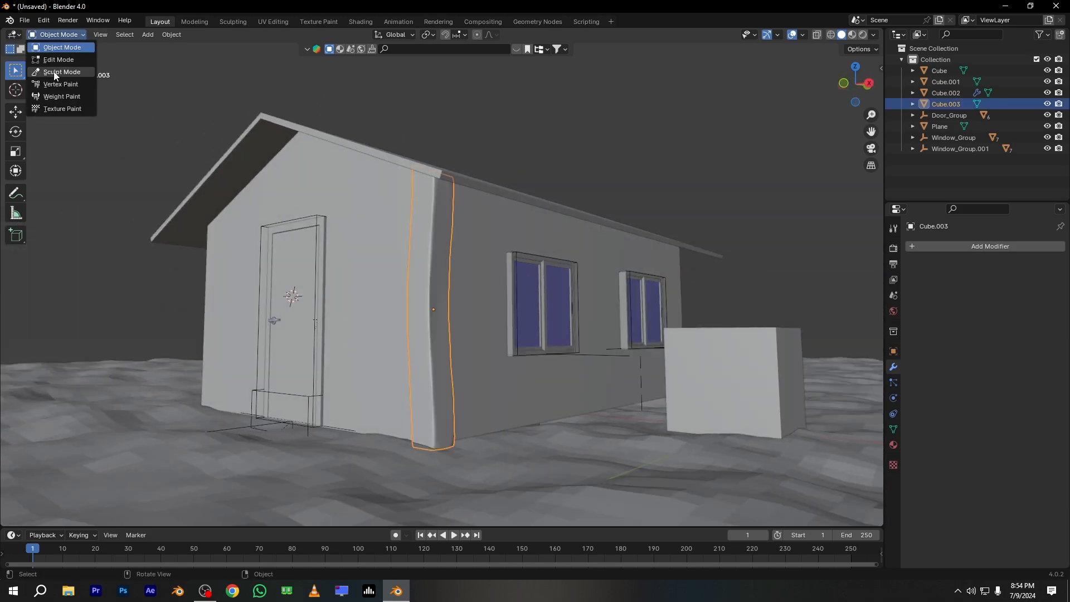
left_click(62, 72)
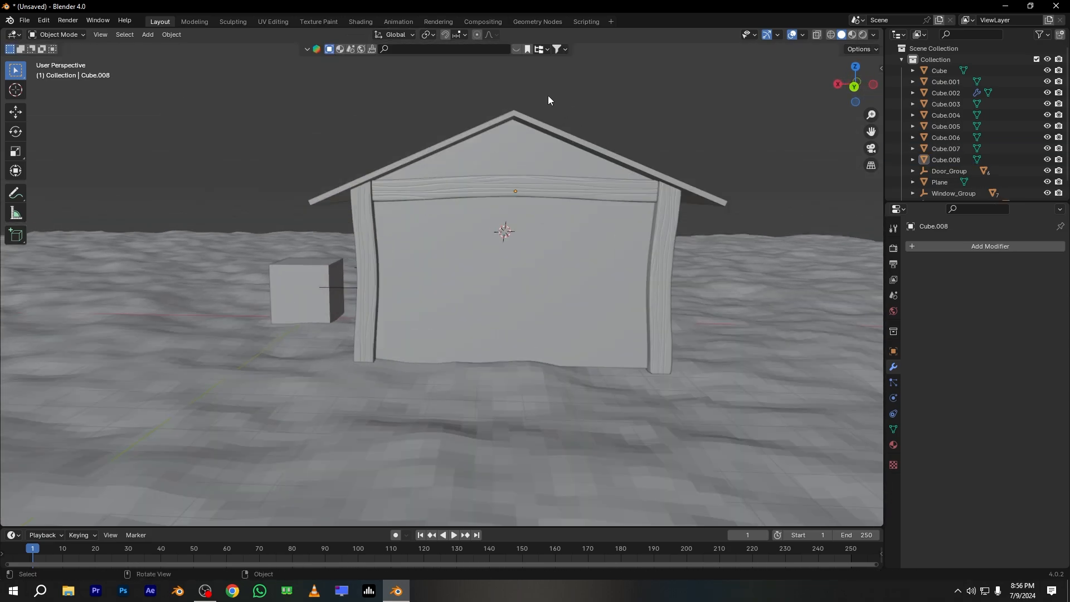
- Shape a cylinder into a curved roof tile and duplicate it along the roof edge
key("r")
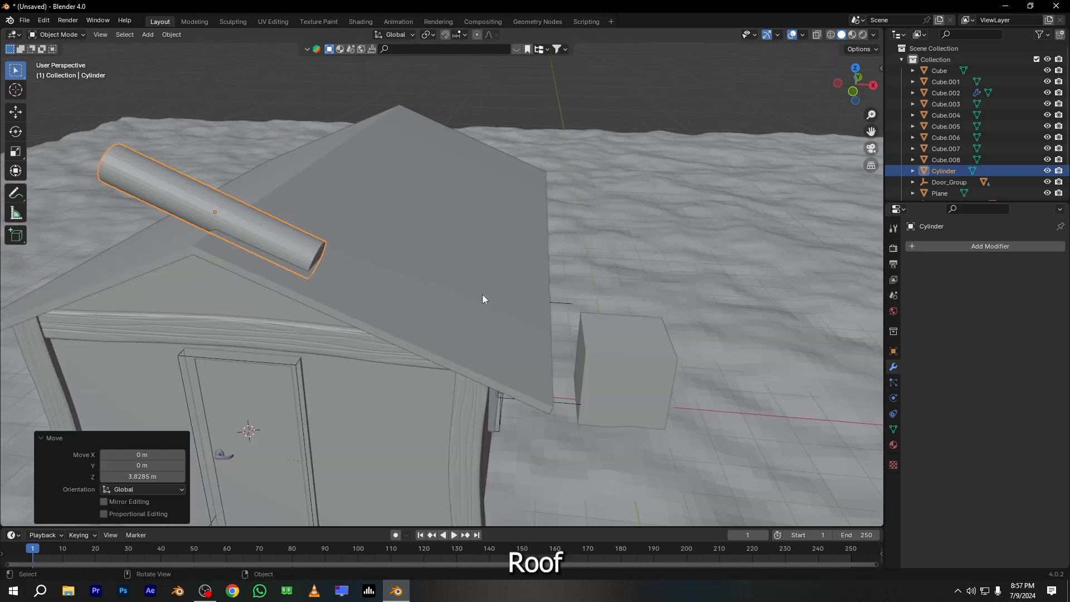
key("Tab")
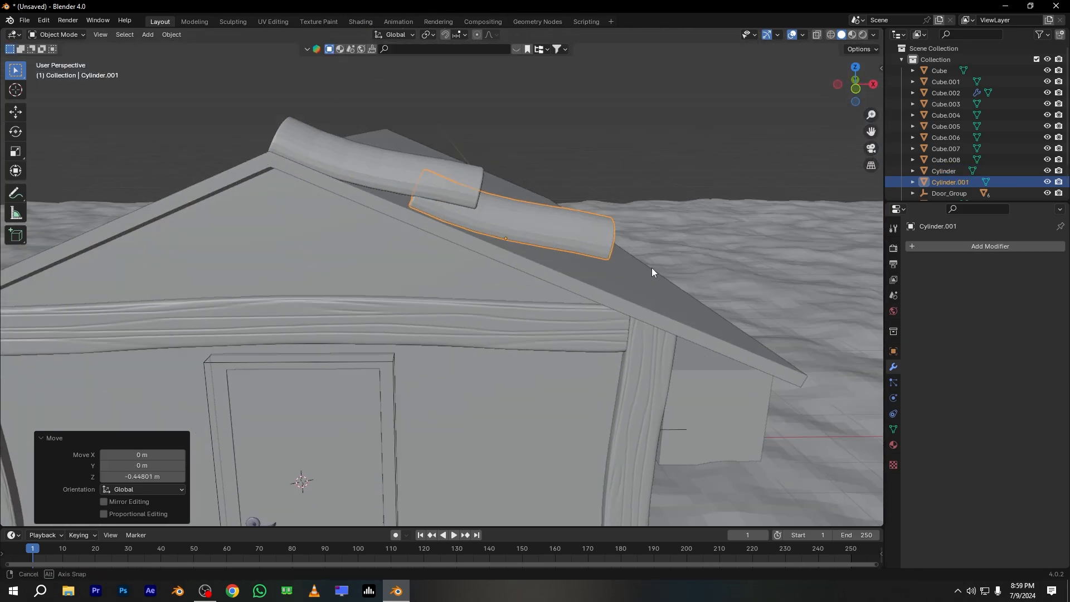
key("Tab")
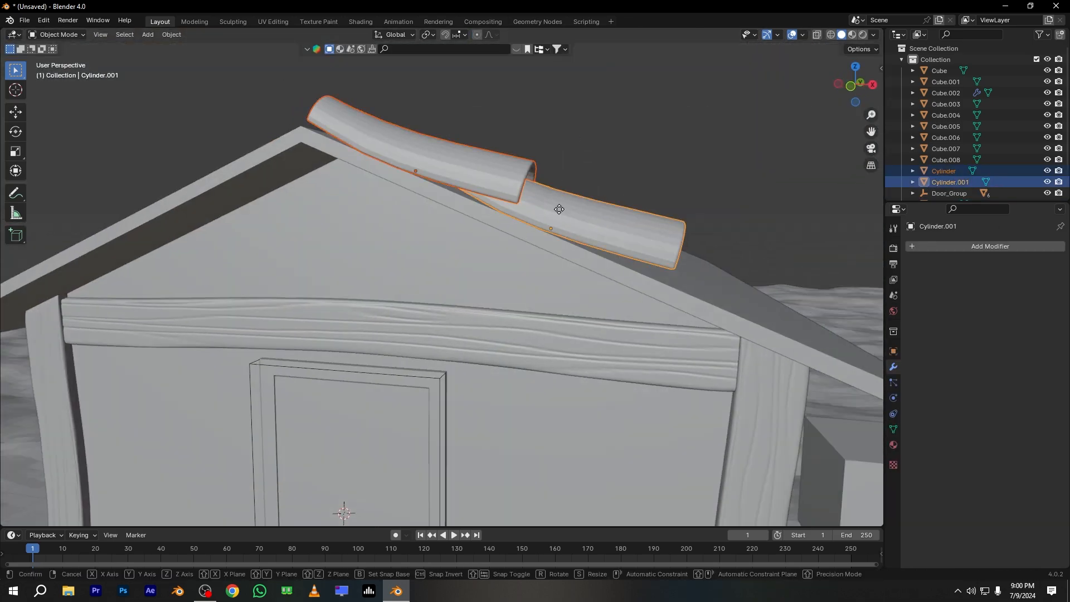
key("shift+d")
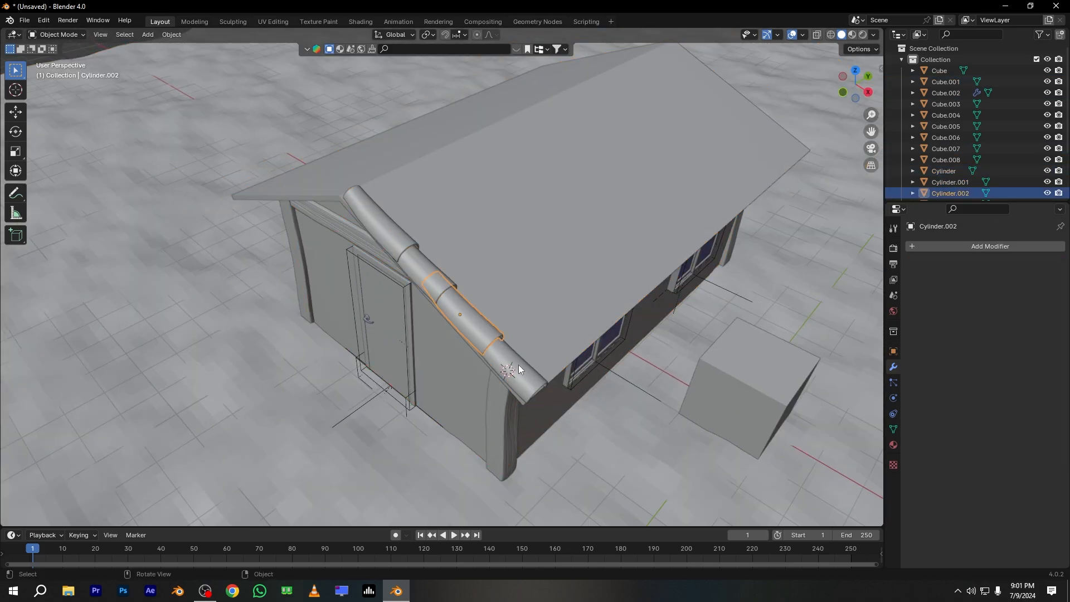
left_click(989, 246)
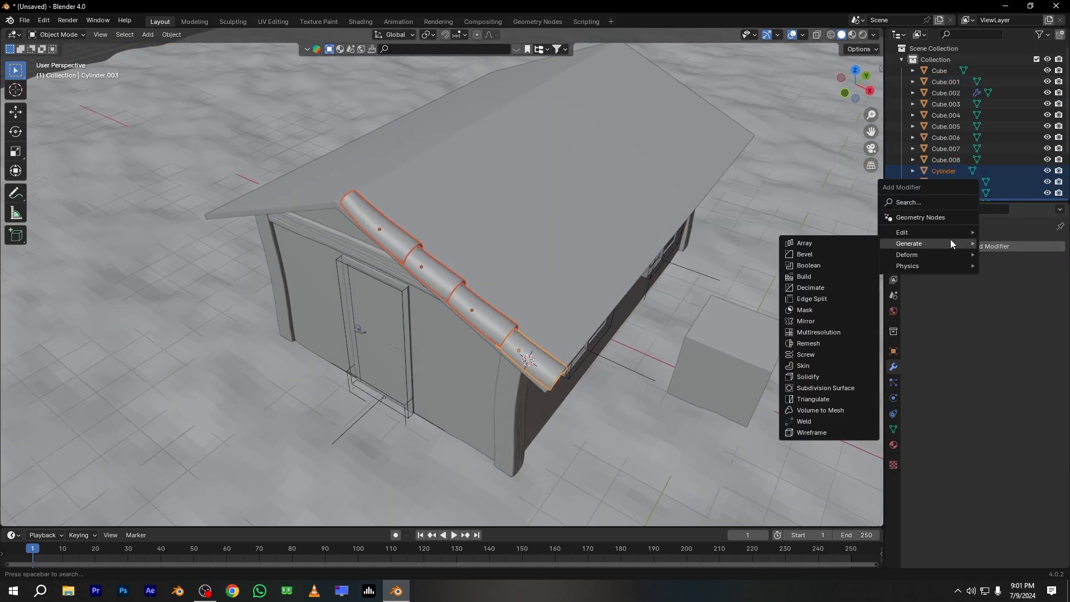
- Repeat the tiles across the slope with an Array modifier and adjust the roof edge mesh
left_click(804, 244)
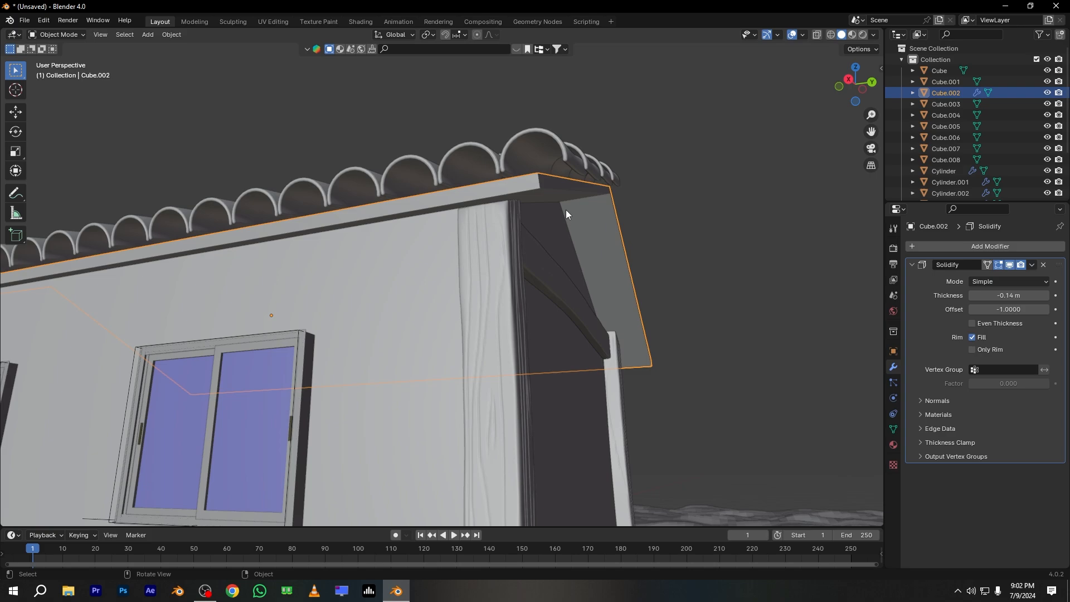
key("Tab")
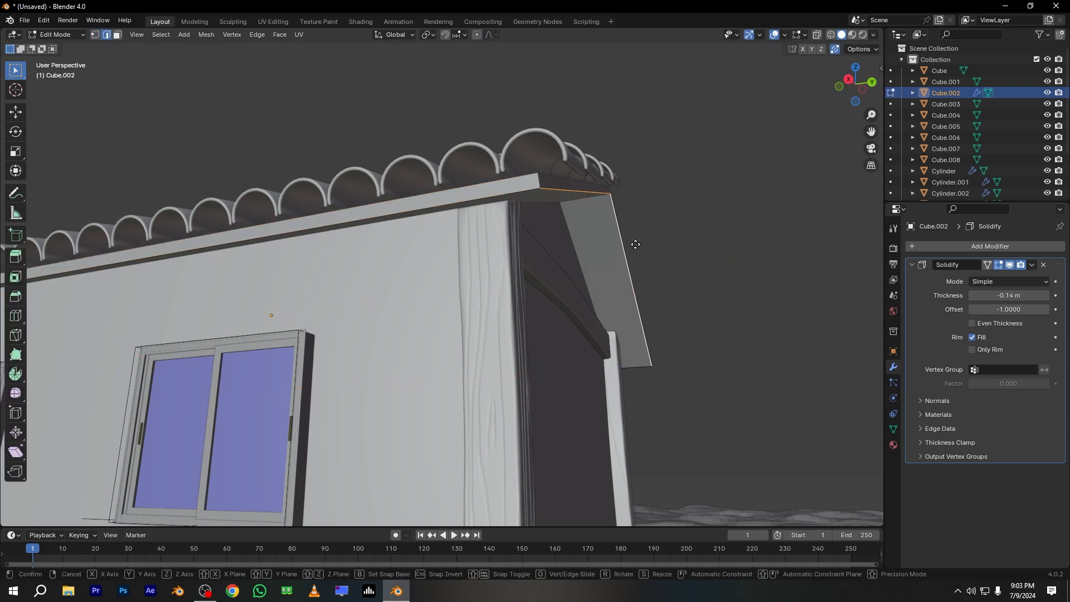
left_click(58, 35)
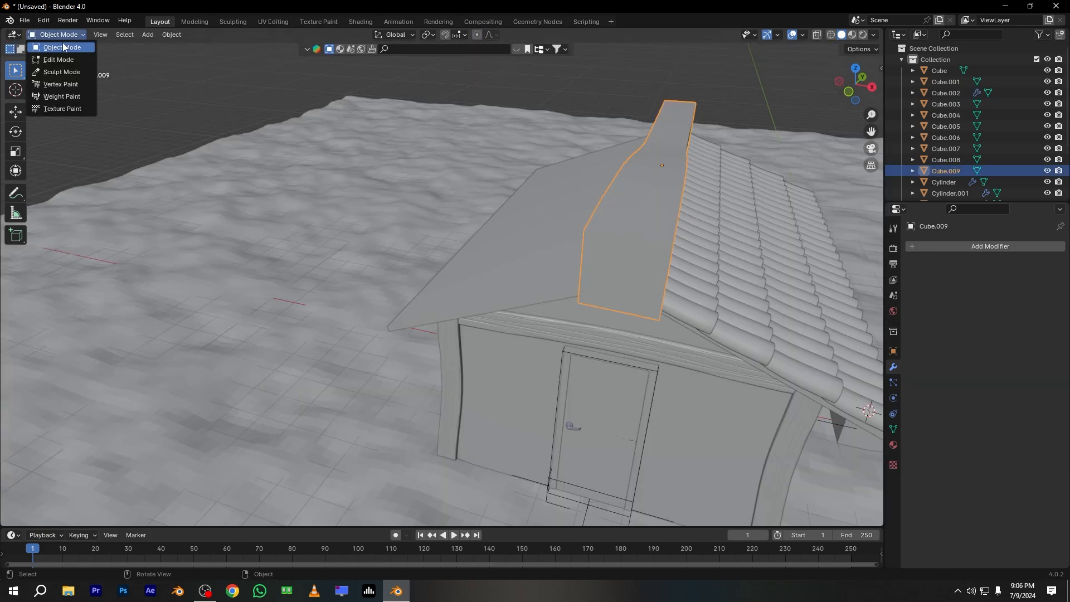
- Bend the ridge cap end down with the Grab brush and place the flipped tile row on the other slope
left_click(61, 72)
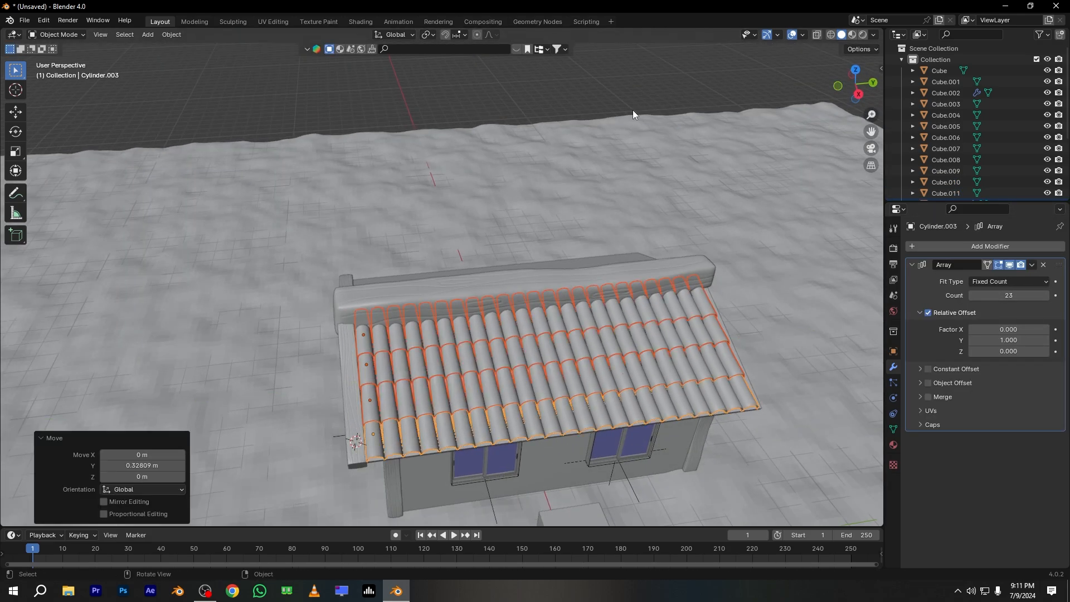
key("Tab")
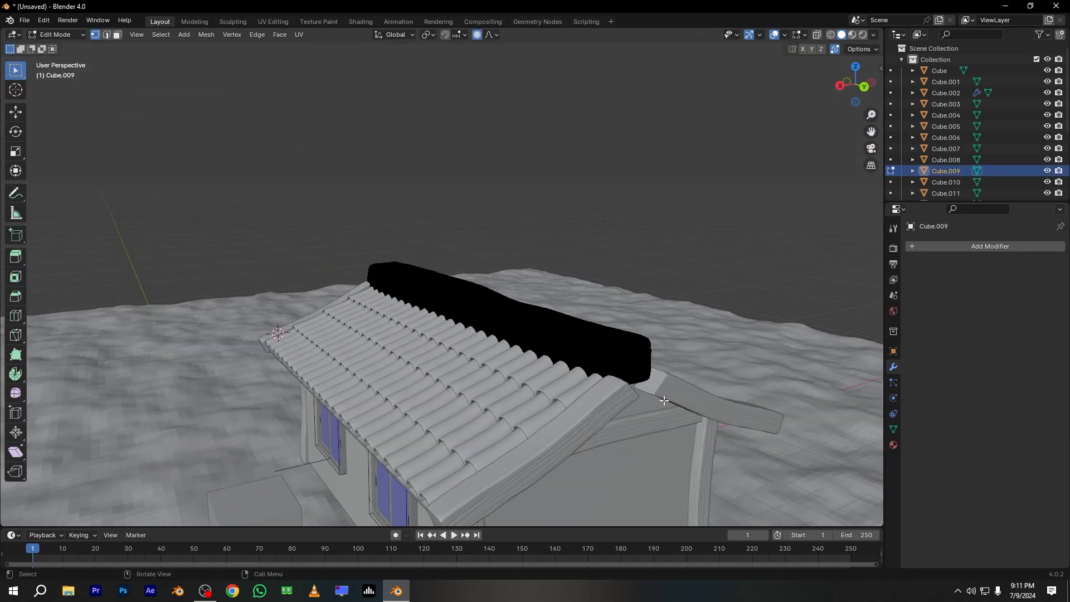
left_click(58, 34)
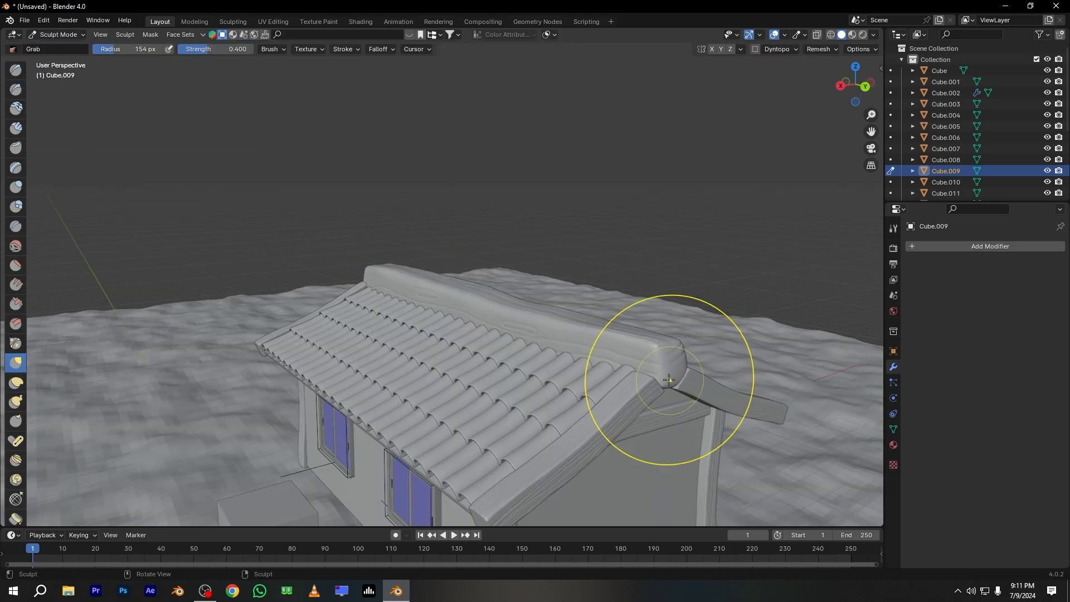
left_click_drag(669, 380, 522, 361)
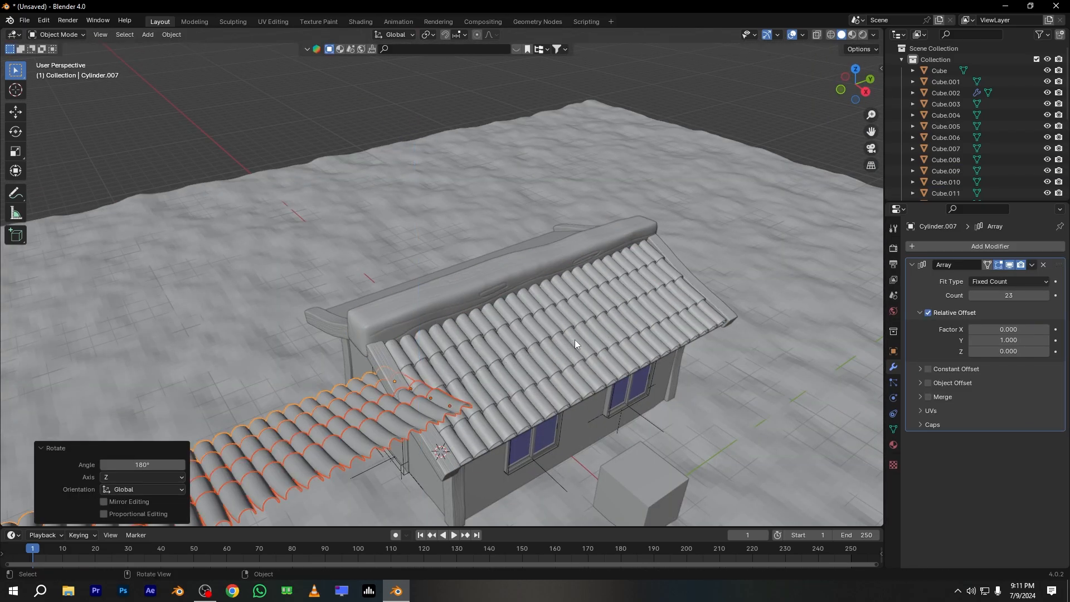
left_click_drag(575, 344, 516, 286)
type("booleanm")
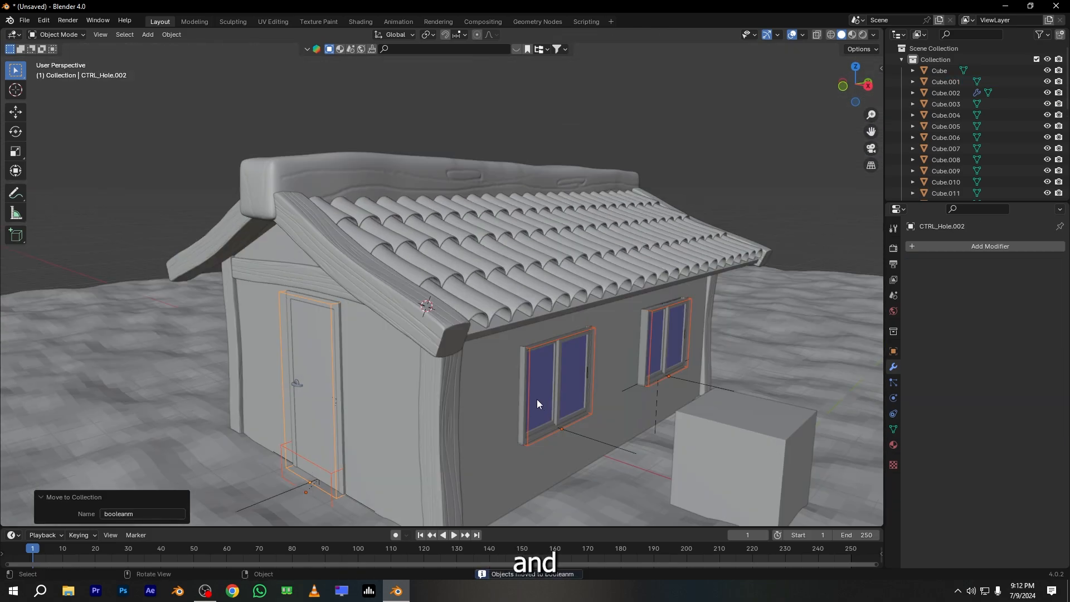
- Cut the openings from the walls with an Exact Difference Boolean and switch rendering to Cycles
left_click(946, 81)
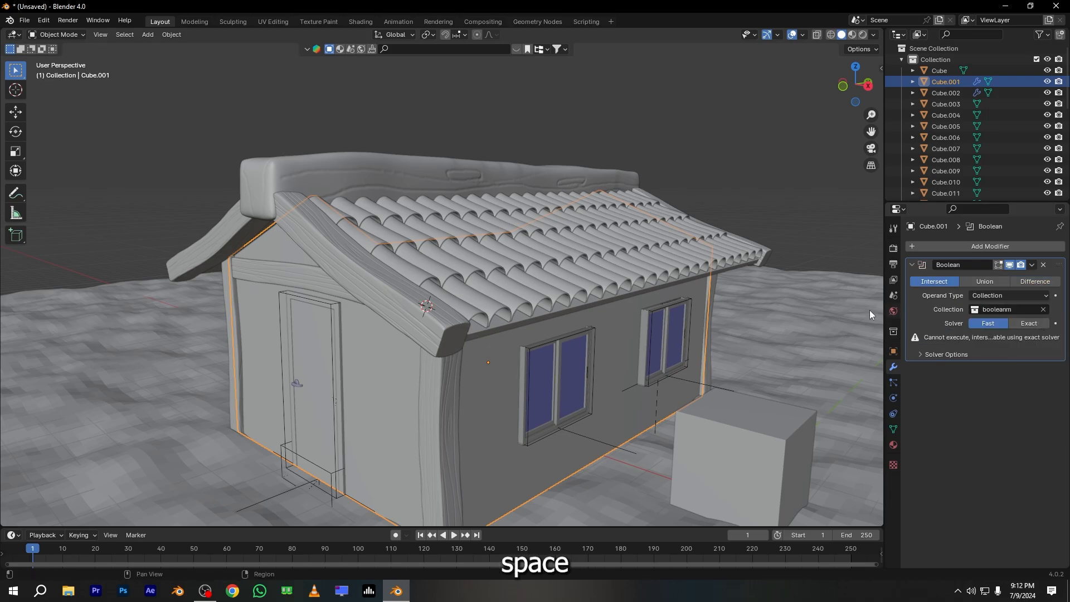
left_click(1017, 274)
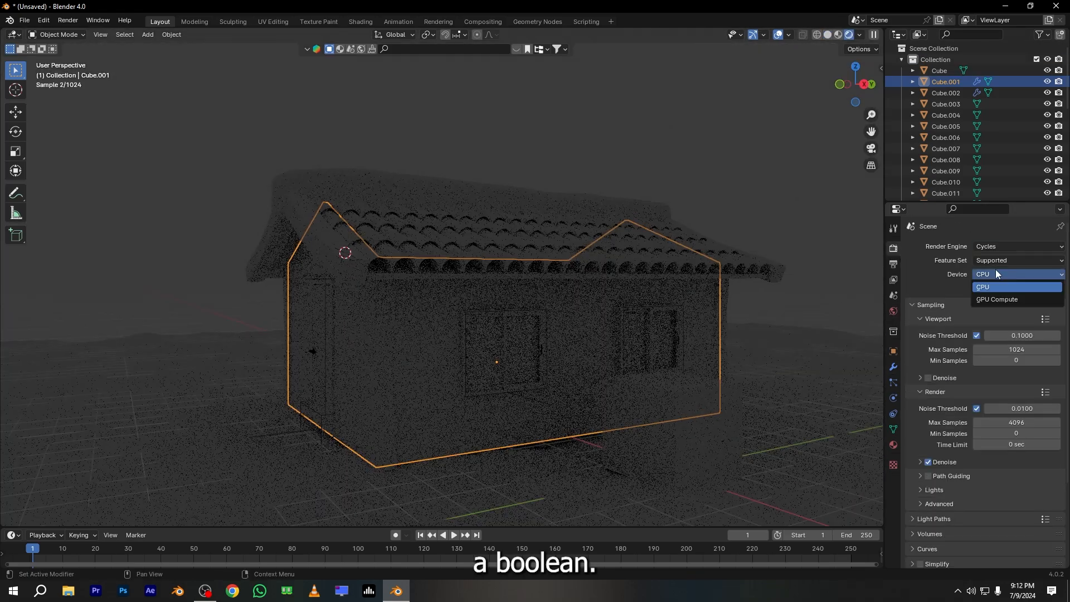
left_click(997, 299)
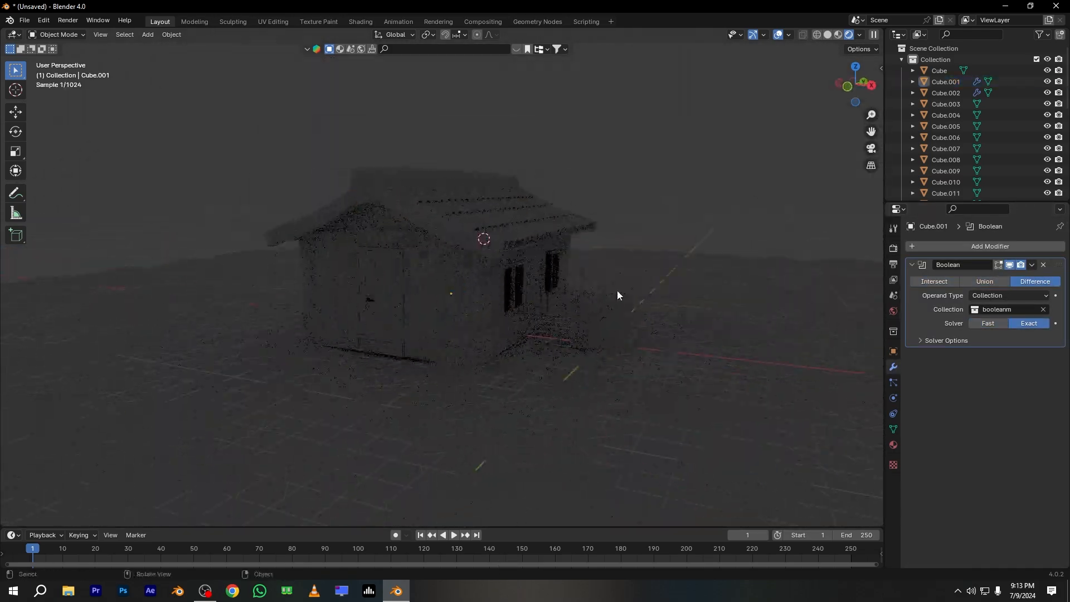
left_click(1032, 266)
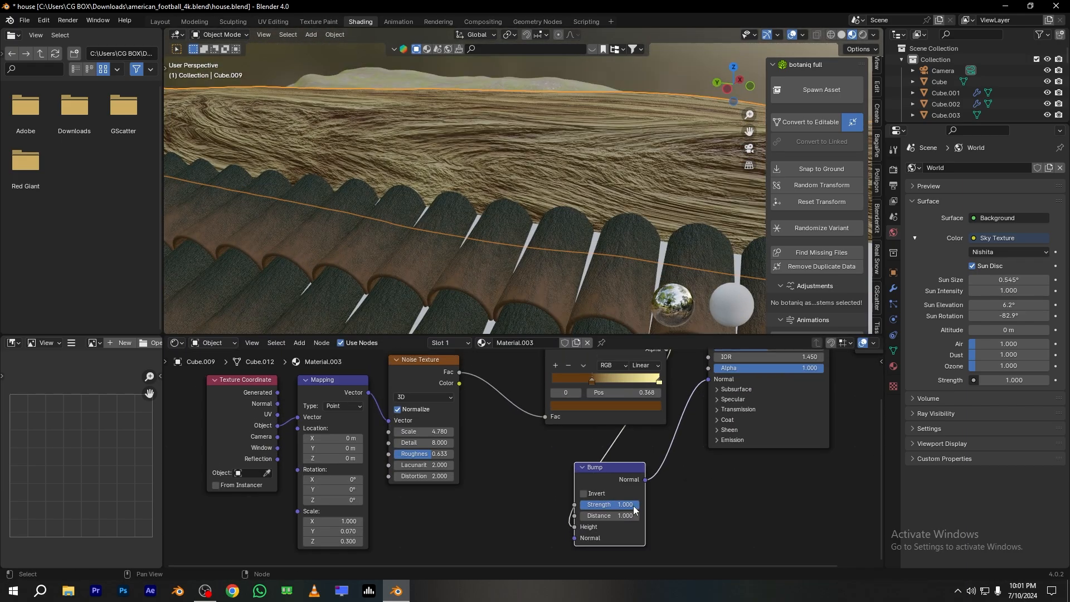
- Tune the ridge wood bump strength and invert its bump direction
left_click_drag(621, 504, 608, 504)
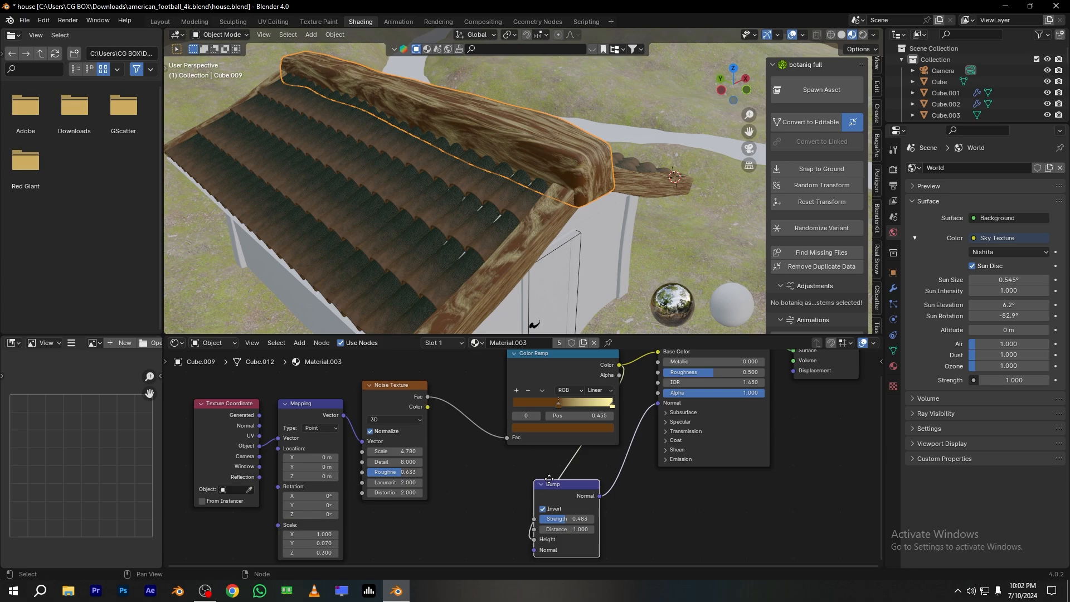
left_click(563, 403)
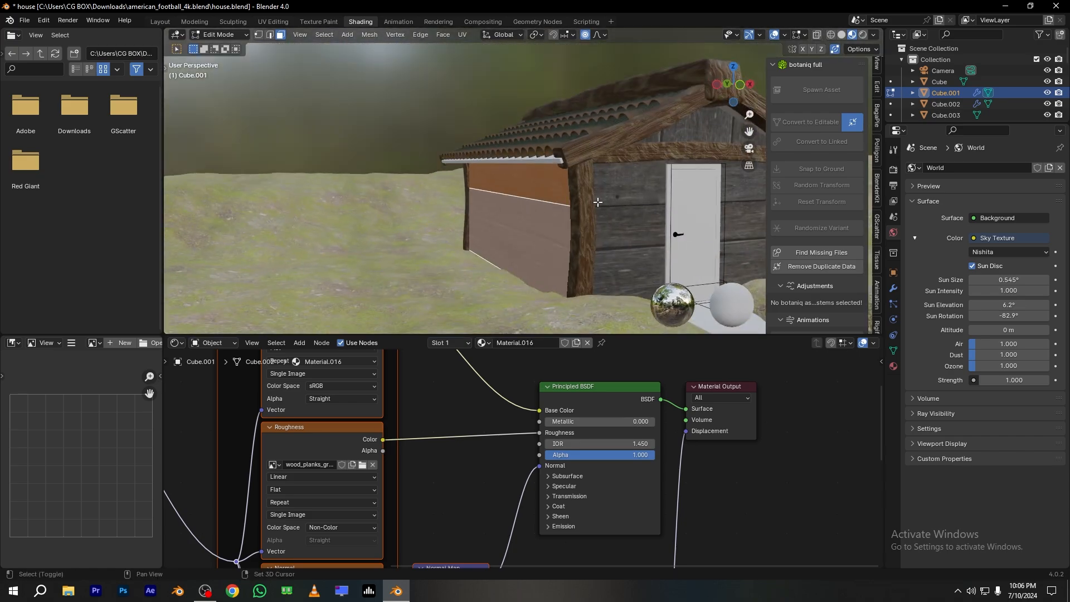
- Switch to the UV Editing workspace for the wood-plank walls of Cube.001
left_click(272, 21)
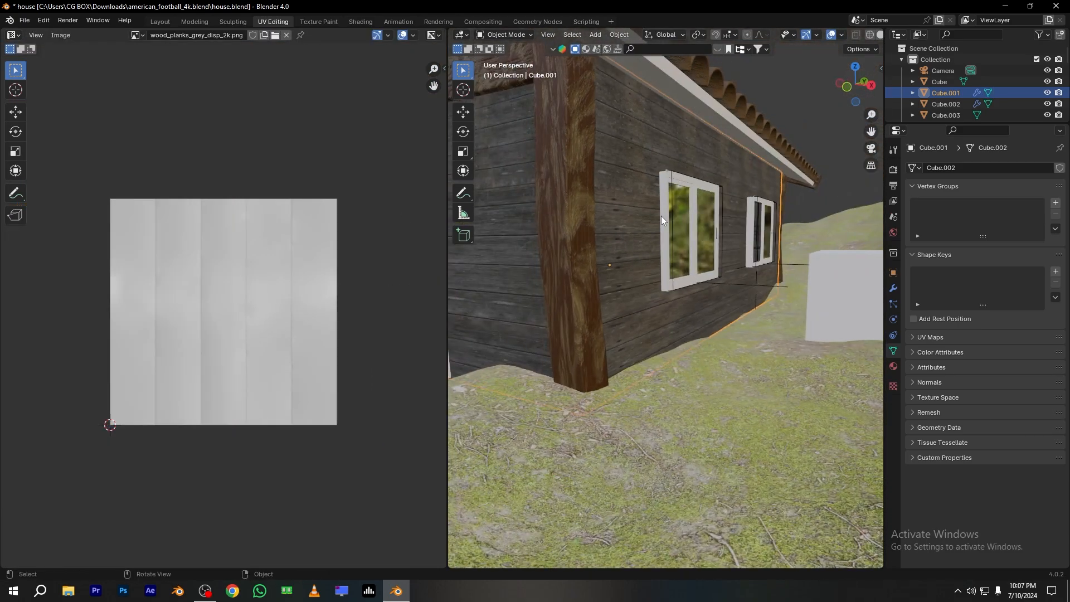
left_click(360, 22)
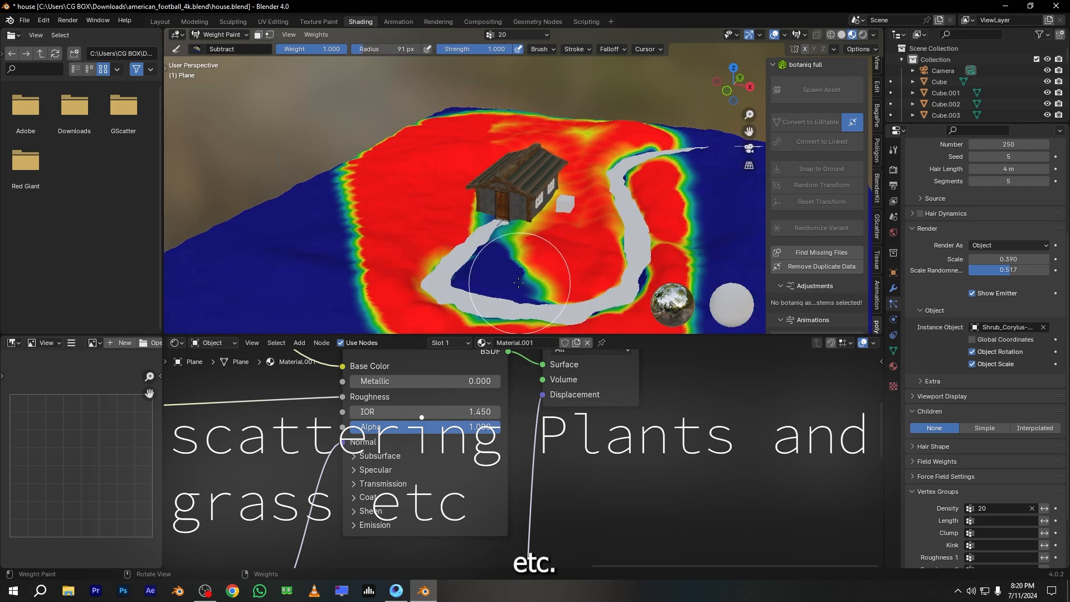
- Subtract shrub density weight along the path, then carve it into the terrain with the Draw brush
left_click_drag(519, 284, 611, 253)
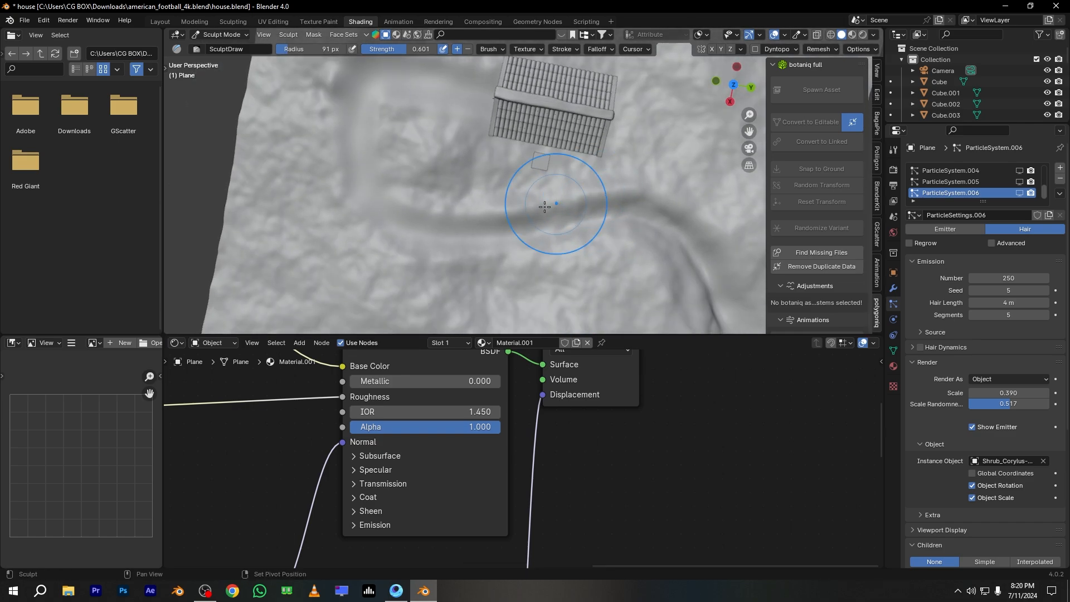
left_click_drag(556, 205, 653, 256)
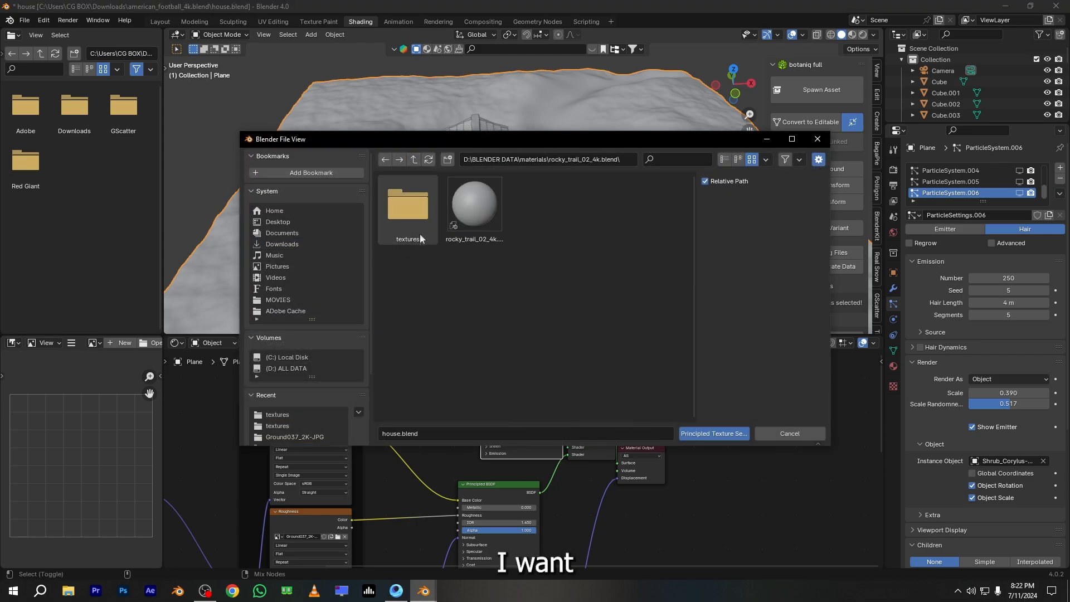
- Load the rocky_trail textures into the terrain material and enter Texture Paint mode
left_click(714, 434)
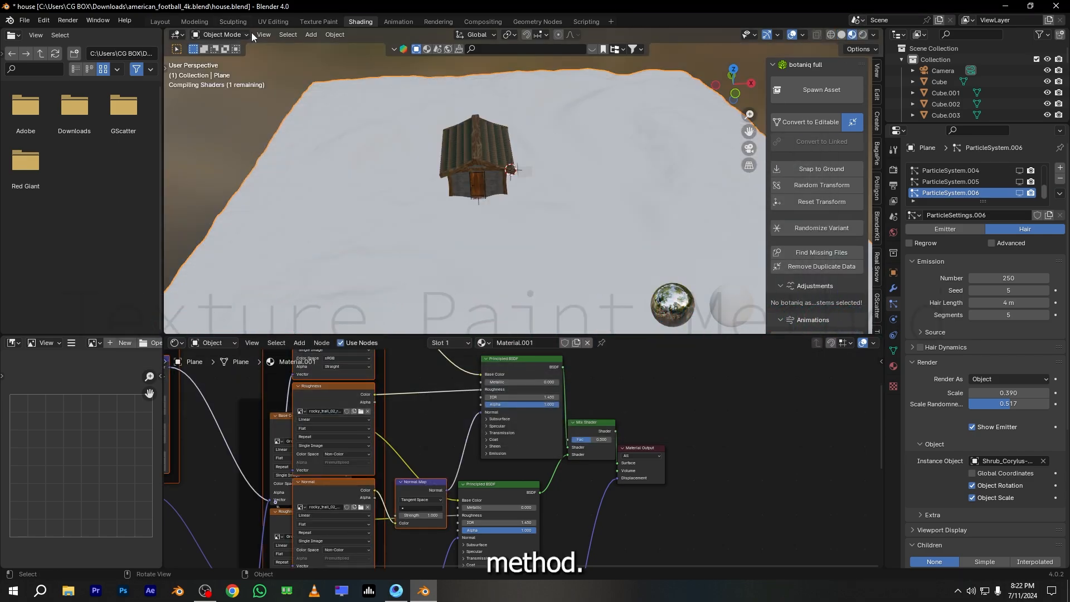
left_click(221, 35)
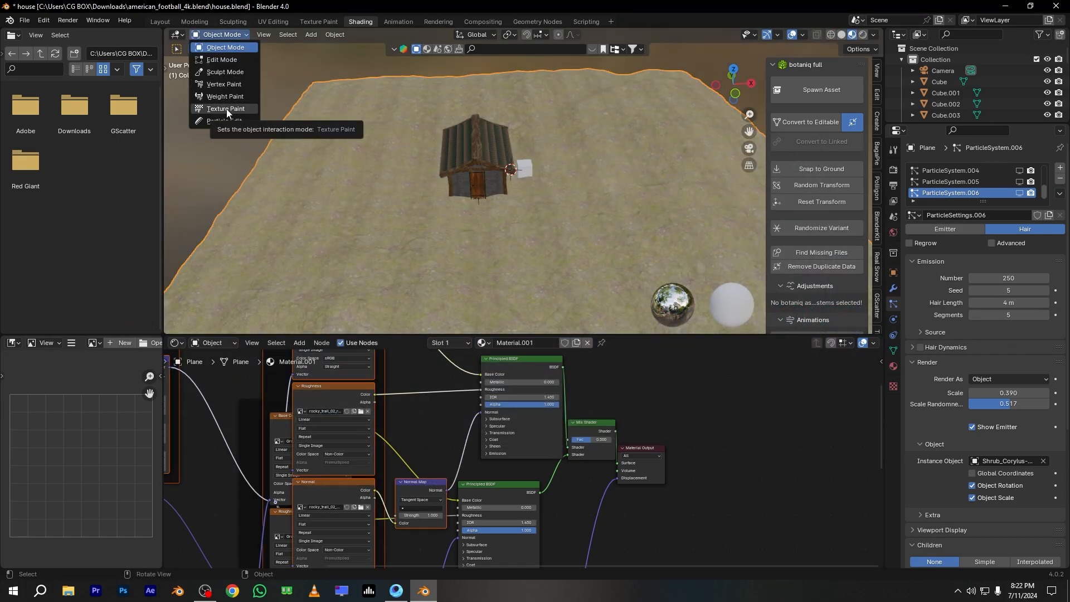
left_click(225, 108)
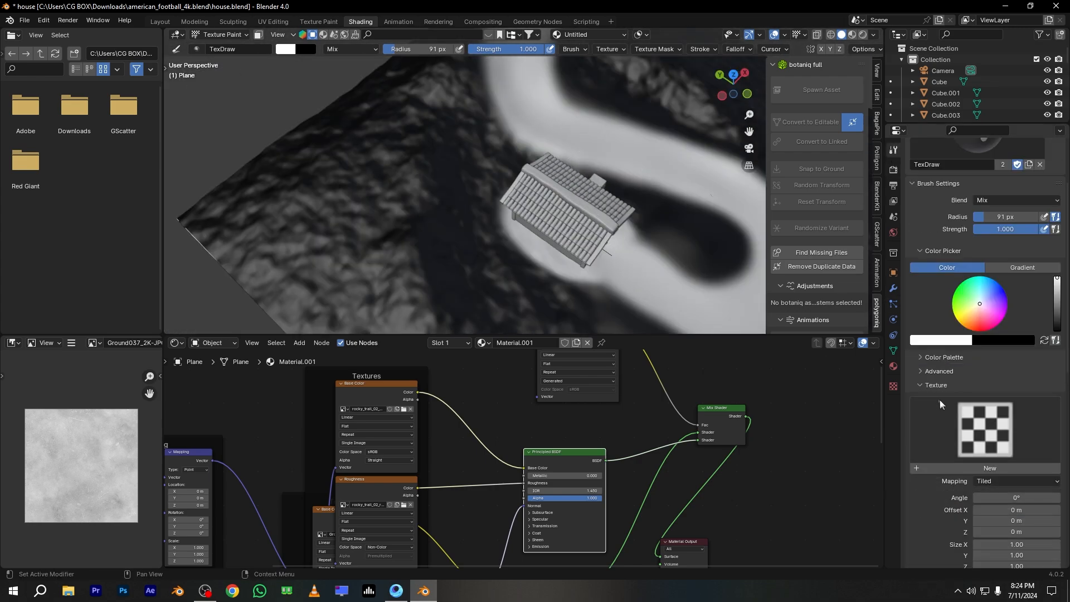
- Paint the dirt path mask along the track using a Clouds brush texture mask
left_click(1000, 201)
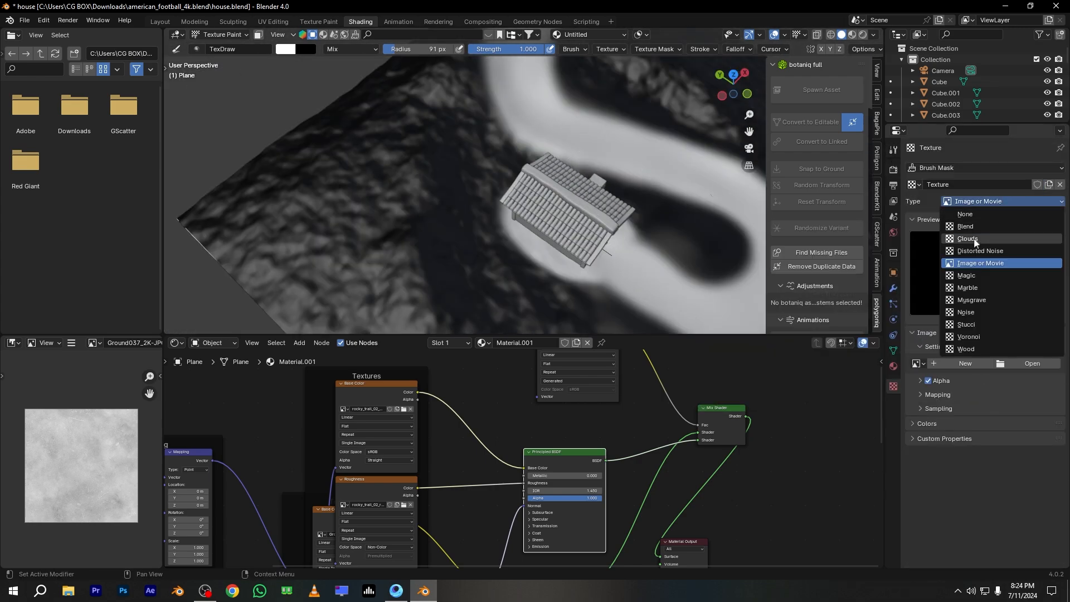
left_click(968, 238)
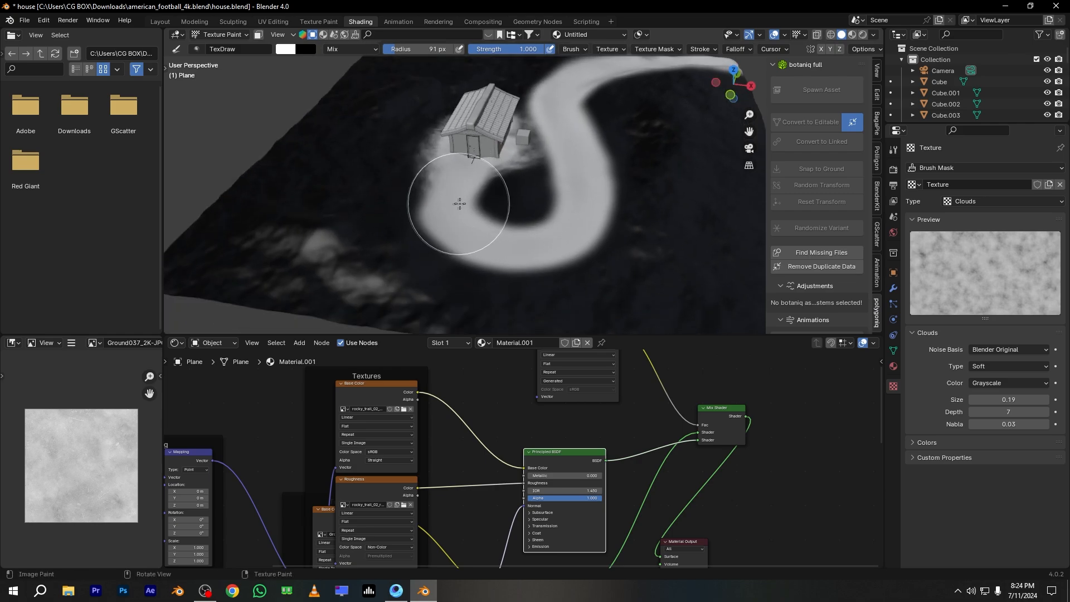
left_click_drag(459, 203, 556, 248)
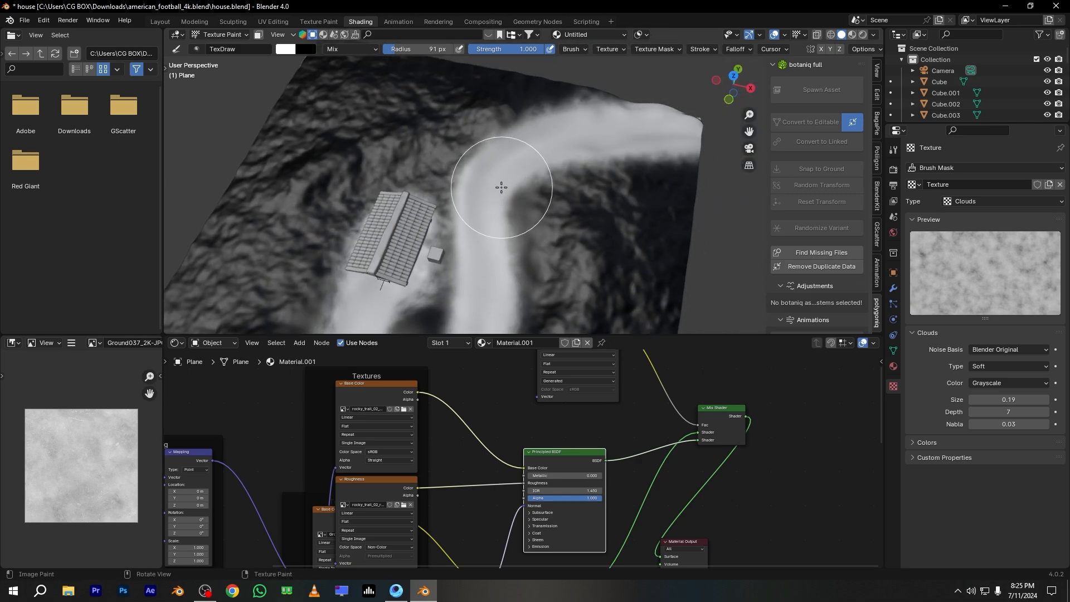
left_click(219, 35)
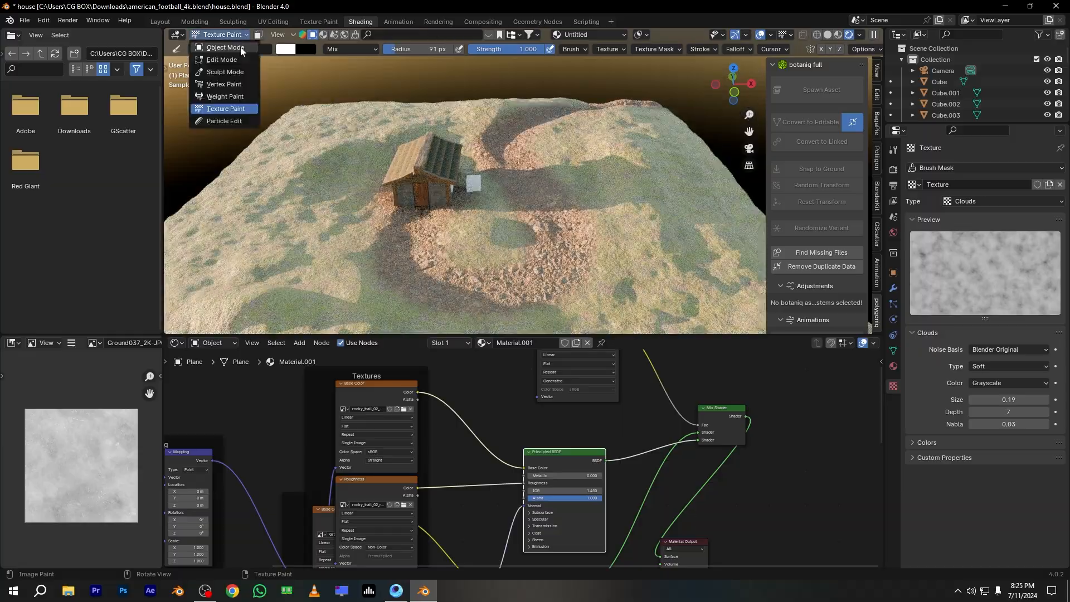
- Return to Object Mode and preview the camera view with Rendered viewport shading
left_click(223, 48)
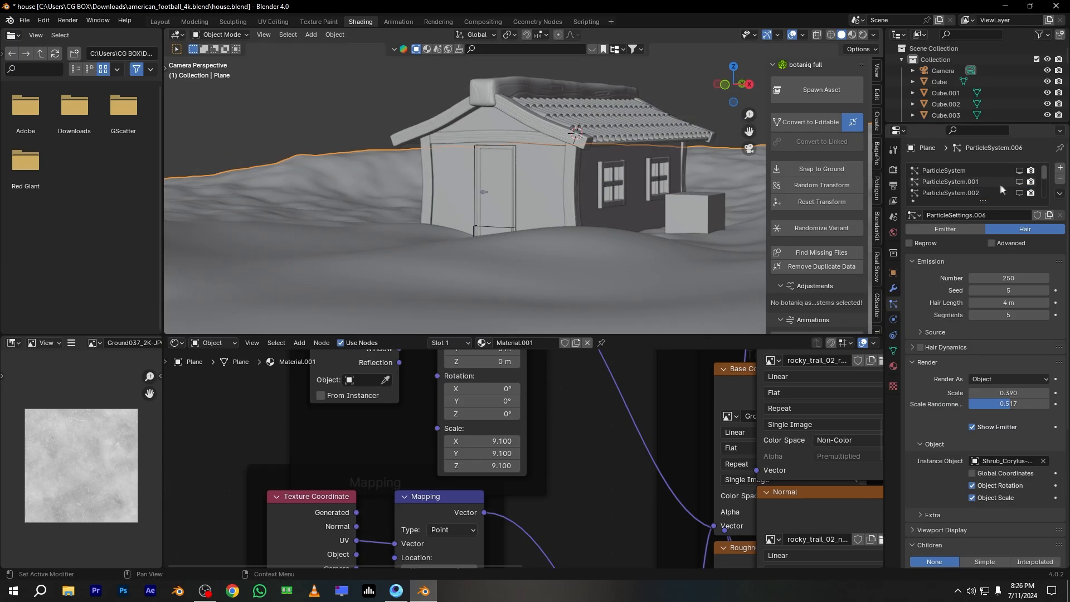
left_click(850, 35)
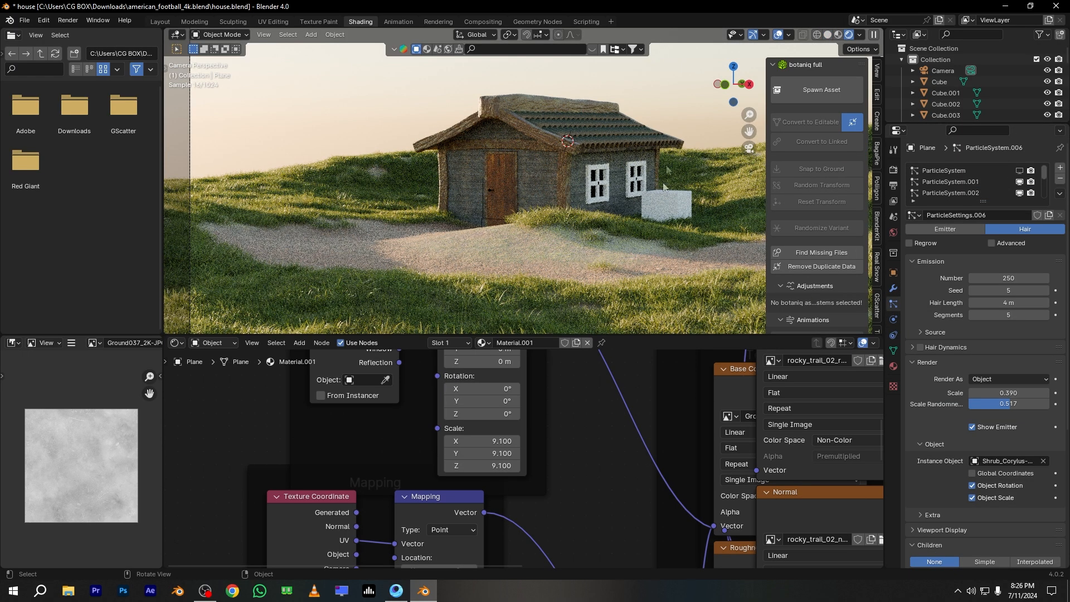